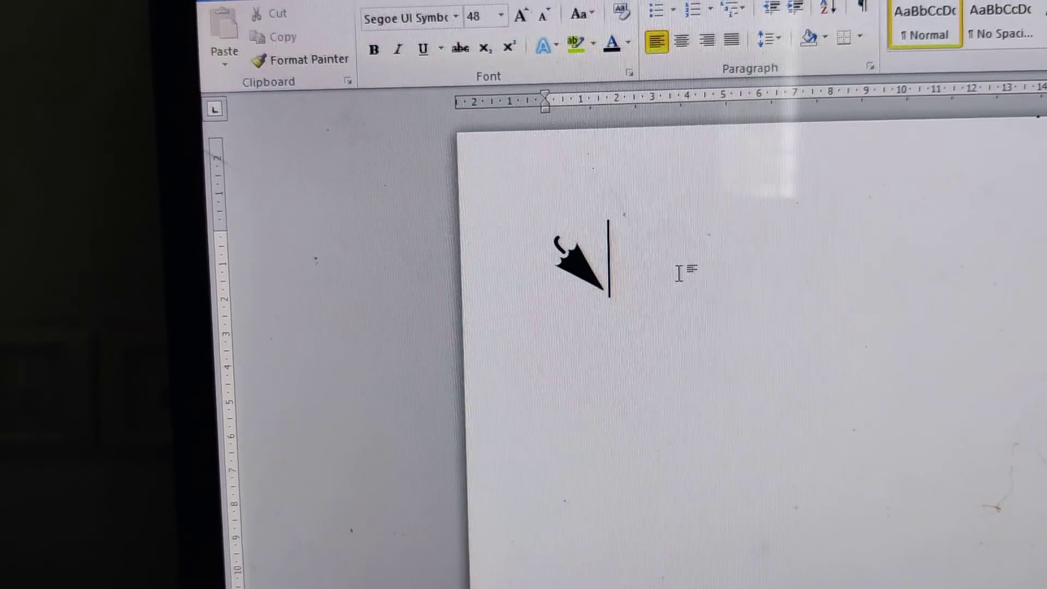
Step: Select the black 48 pt closed-umbrella symbol by double-clicking it
{"action": "double_click", "coordinate": [581, 267]}
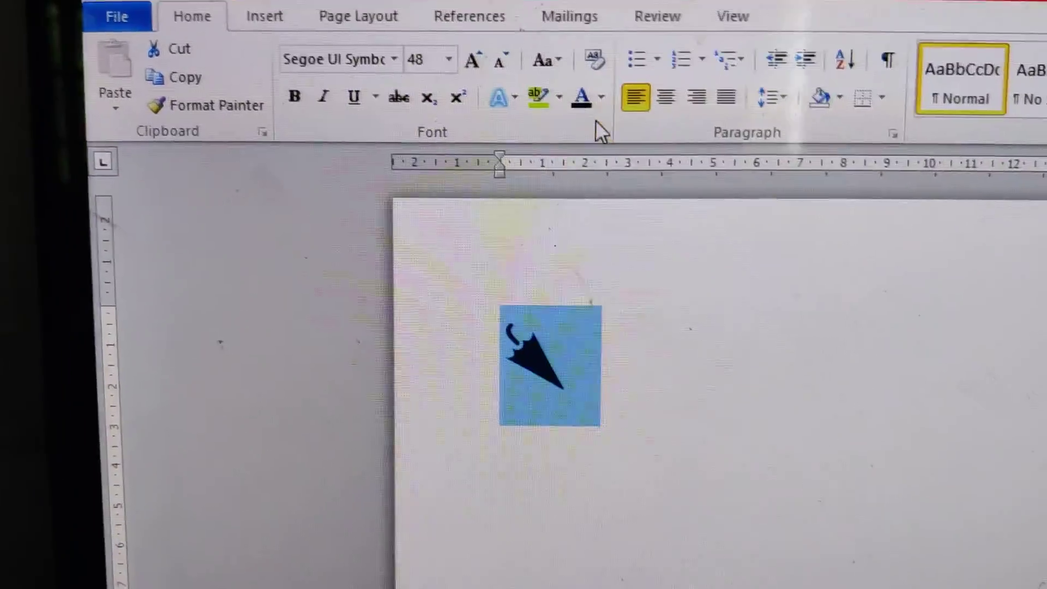
Step: Recolour the umbrella via Font Color, trying gold before settling on light orange
{"action": "left_click", "coordinate": [601, 97]}
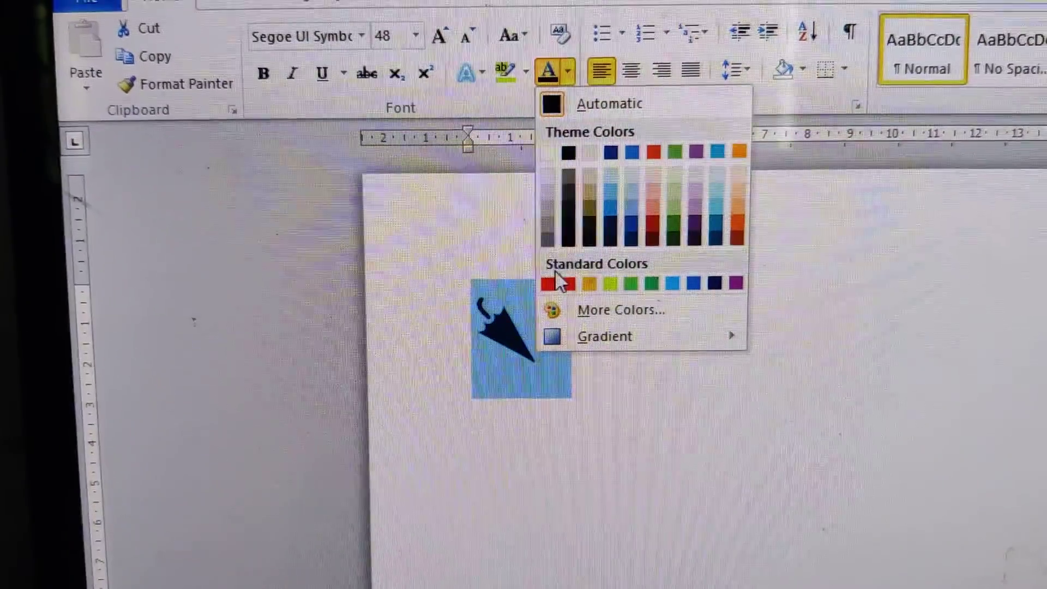
{"action": "left_click", "coordinate": [576, 283]}
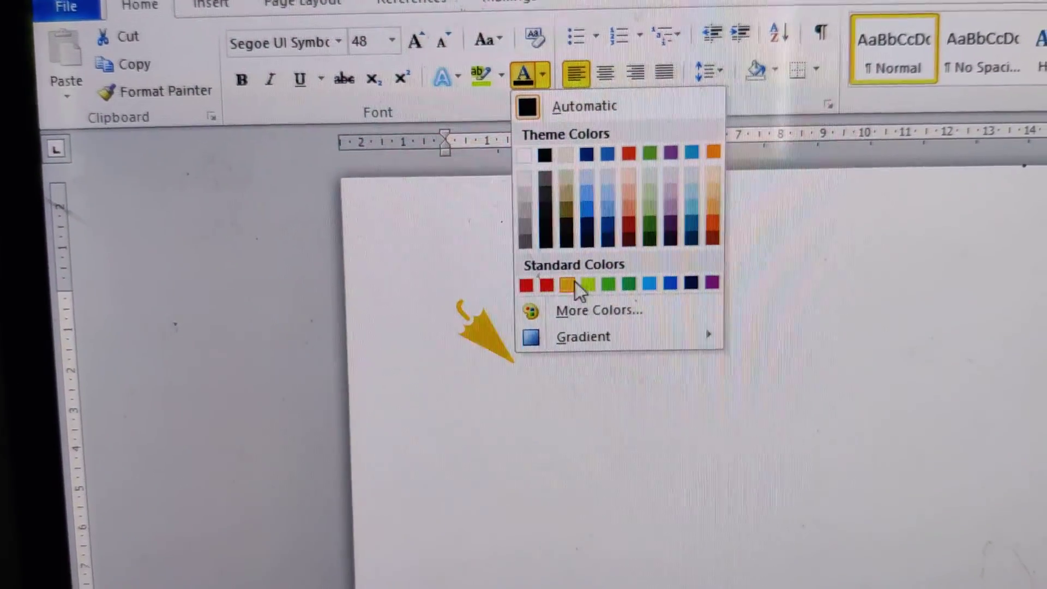
{"action": "left_click", "coordinate": [577, 280]}
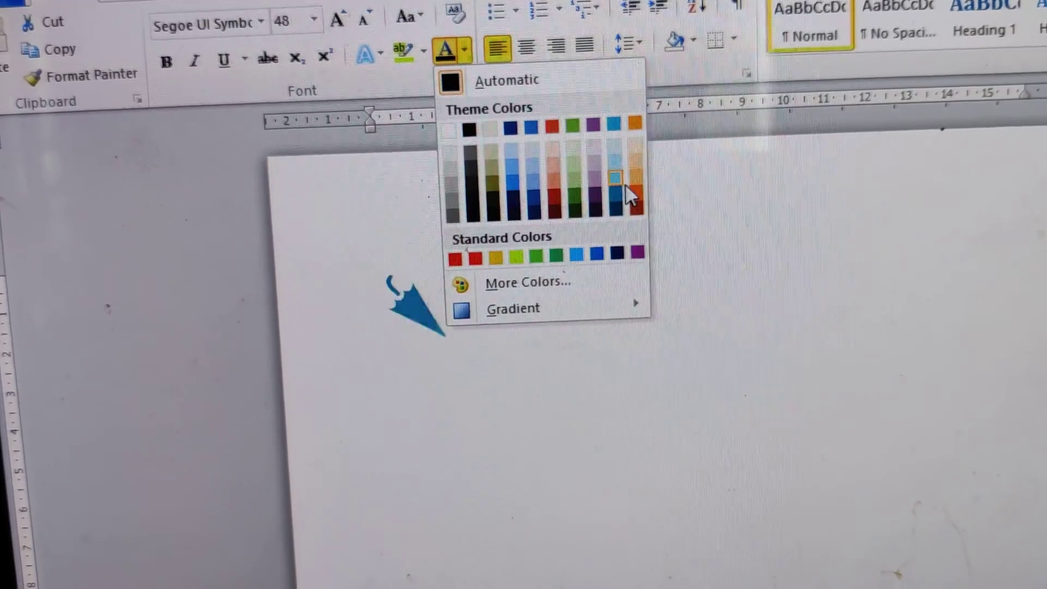
{"action": "left_click", "coordinate": [614, 176]}
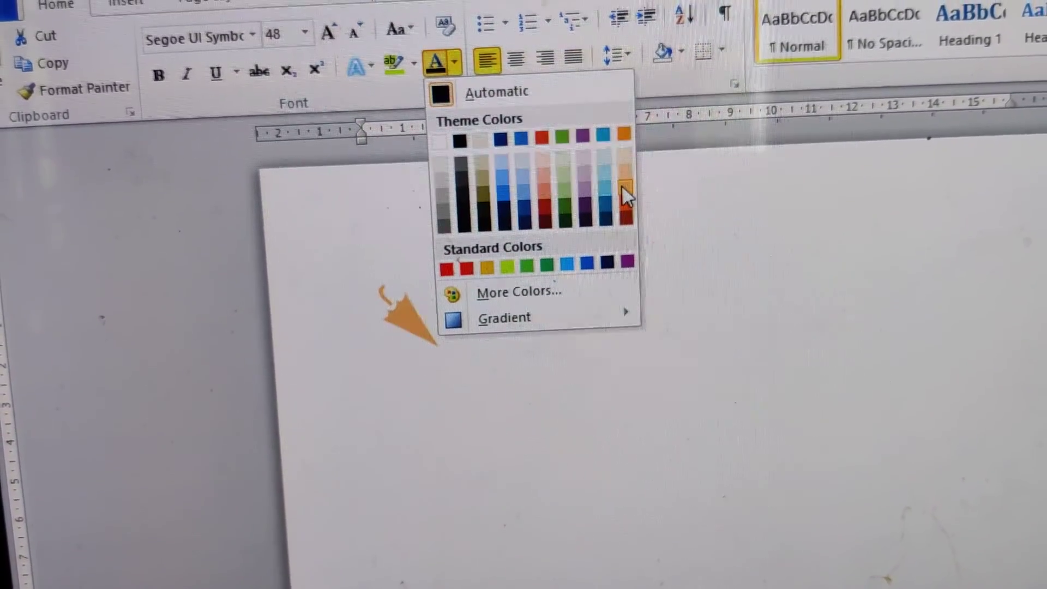